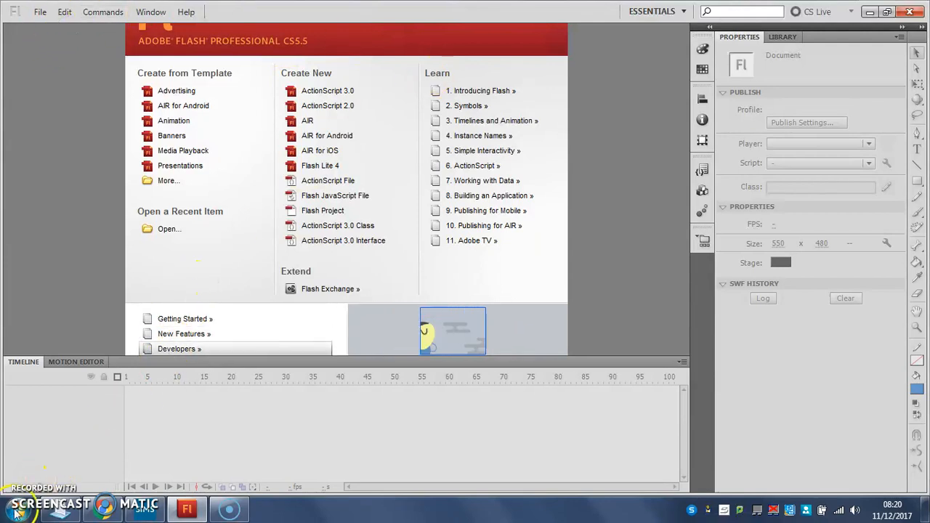
- Expand the Adobe Suite folder in the Start menu's All Programs list
left_click(9, 511)
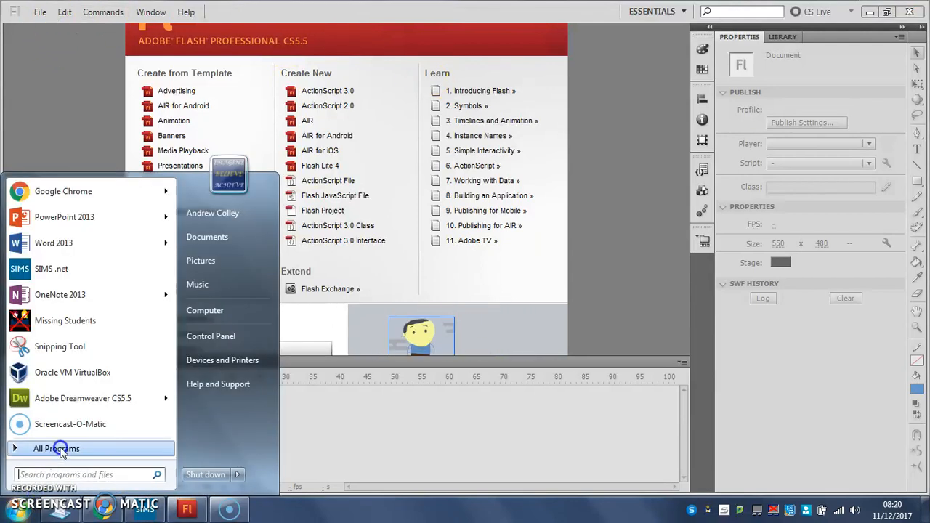
left_click(56, 448)
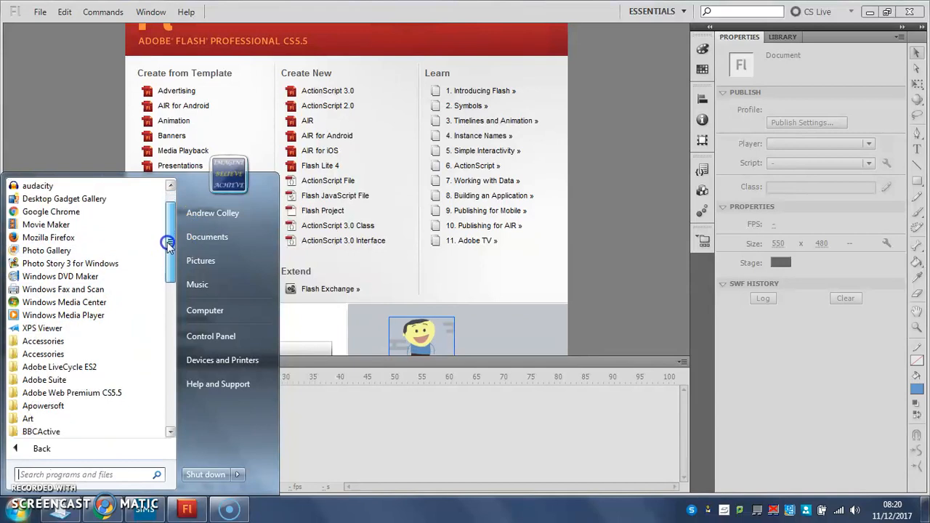
scroll("down", 3)
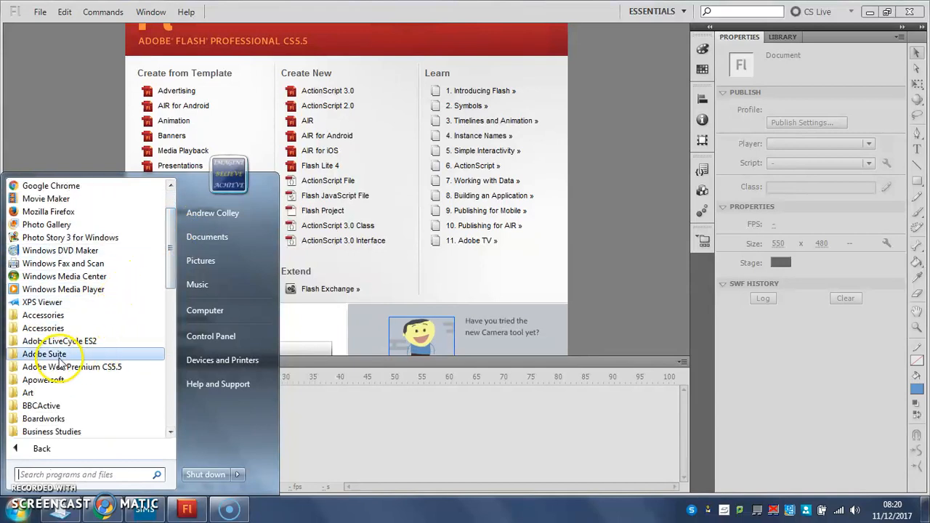
left_click(45, 341)
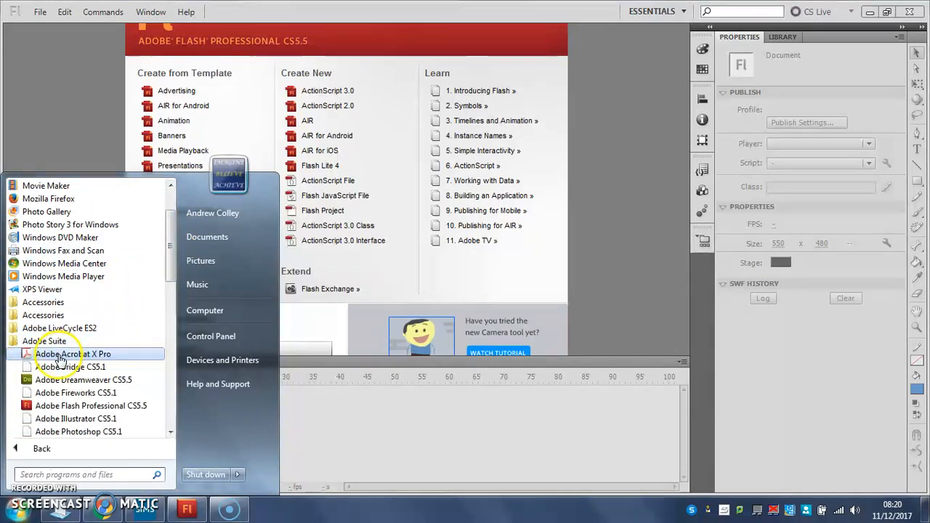
mouse_move(91, 406)
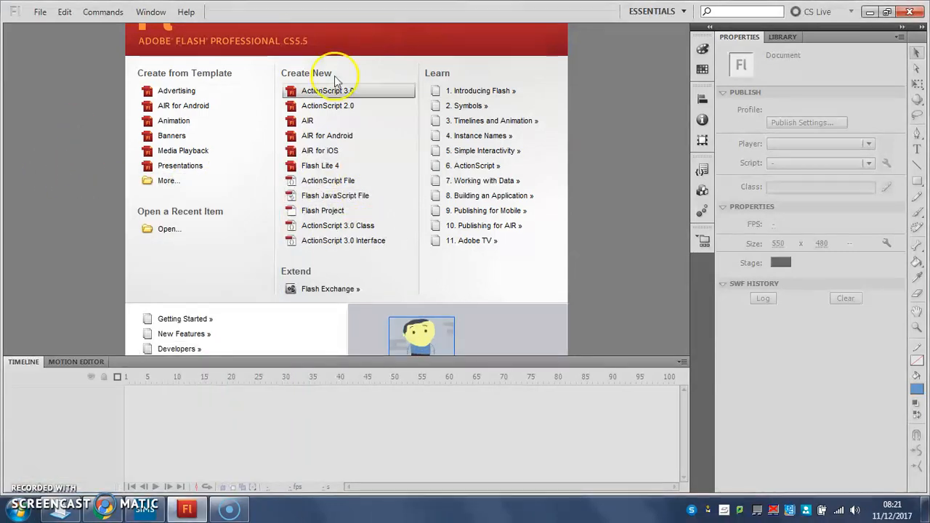
mouse_move(106, 262)
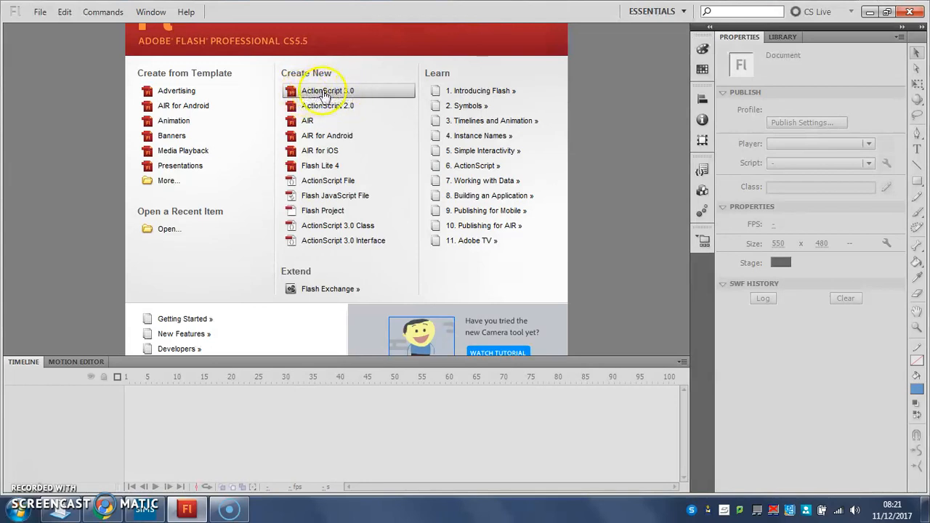
- Create a new ActionScript 3.0 document from the Welcome screen
left_click(327, 90)
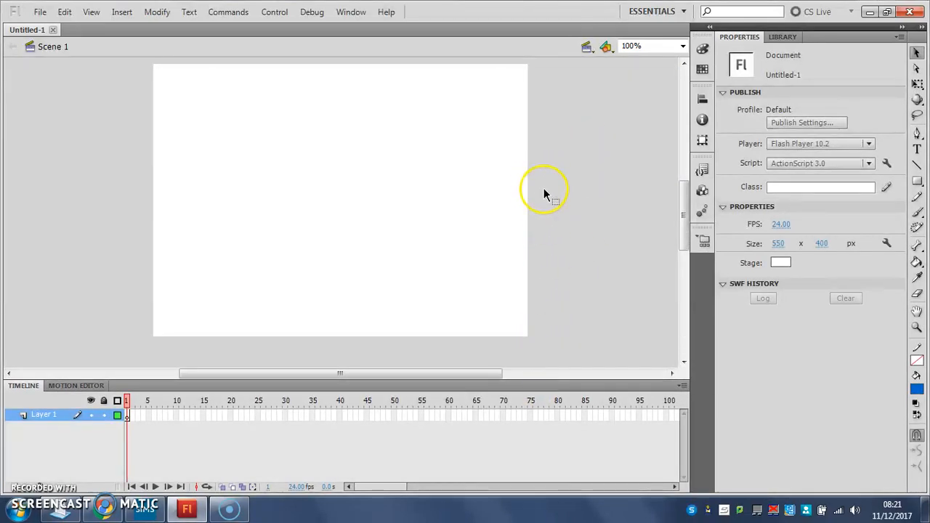
mouse_move(151, 326)
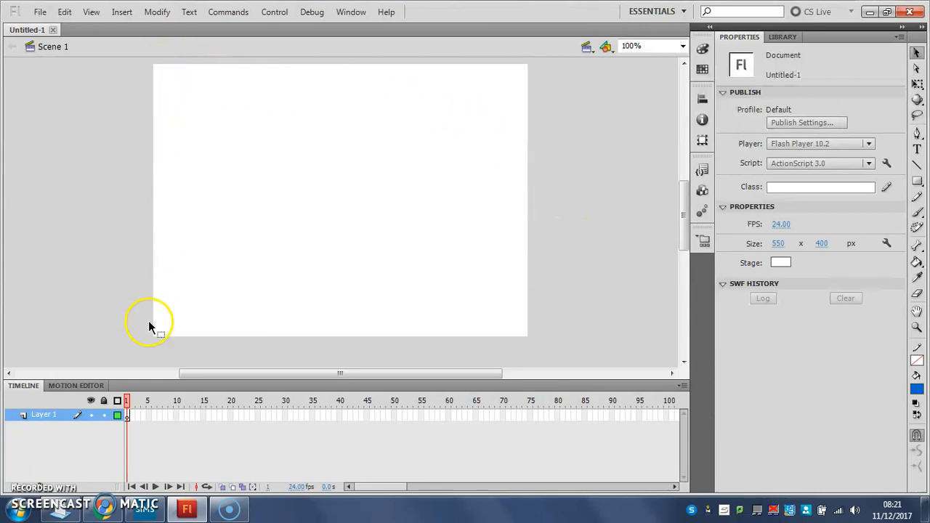
mouse_move(519, 116)
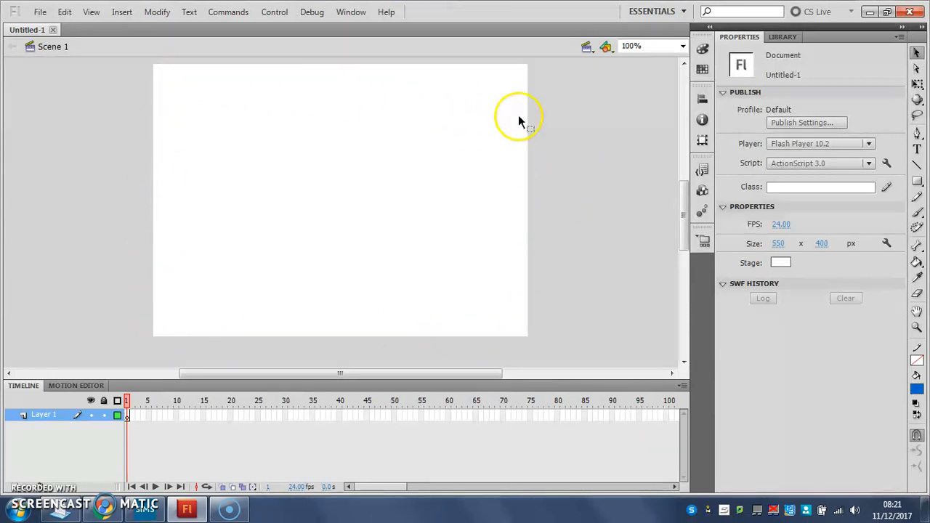
mouse_move(153, 340)
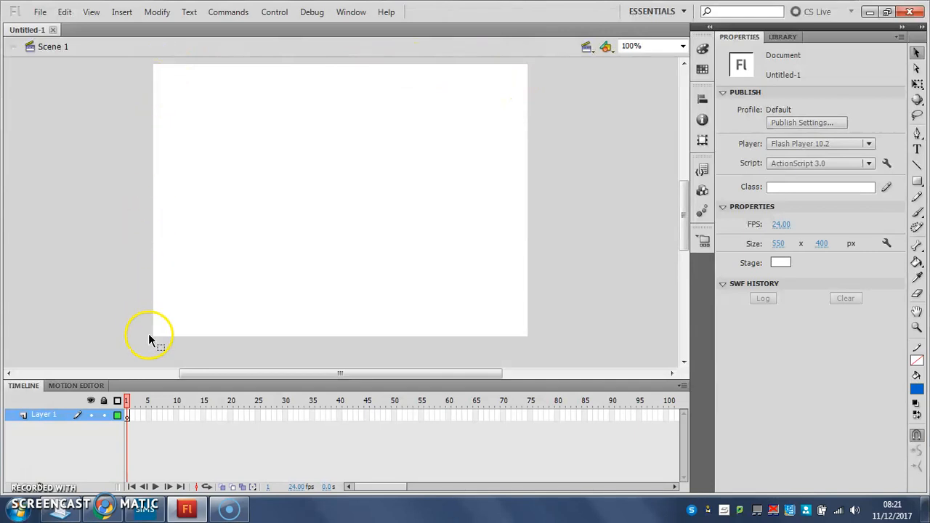
mouse_move(537, 334)
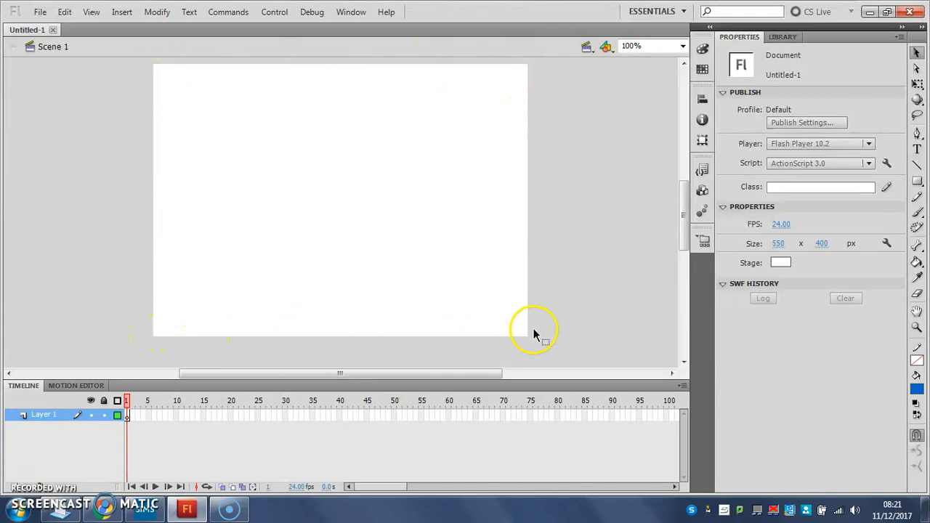
mouse_move(530, 69)
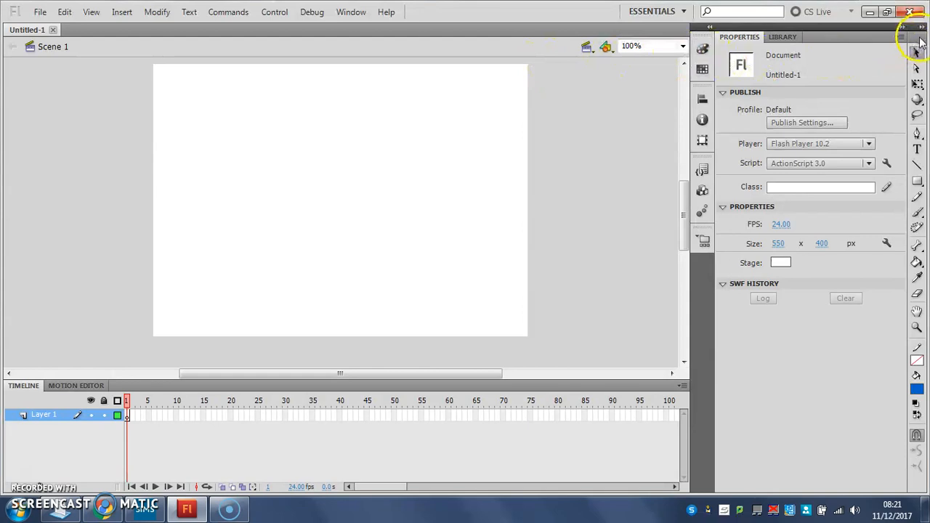
mouse_move(918, 138)
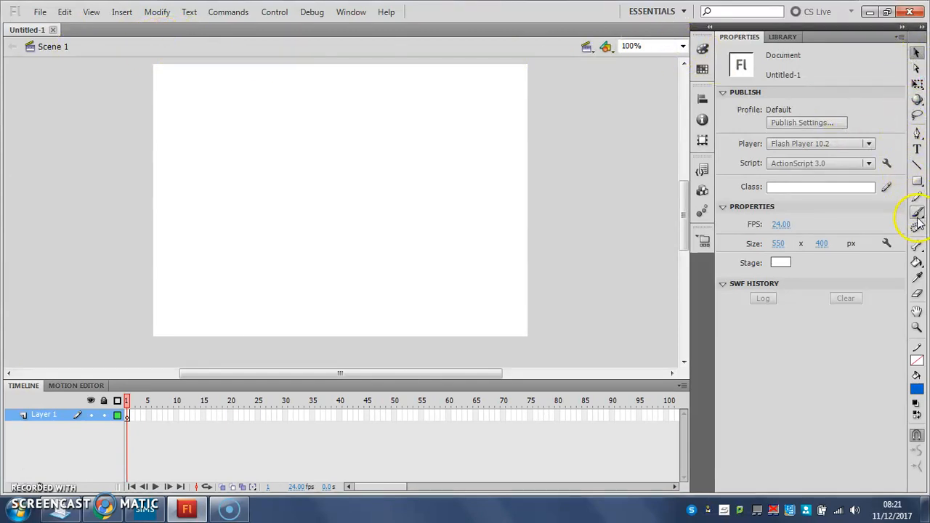
mouse_move(916, 213)
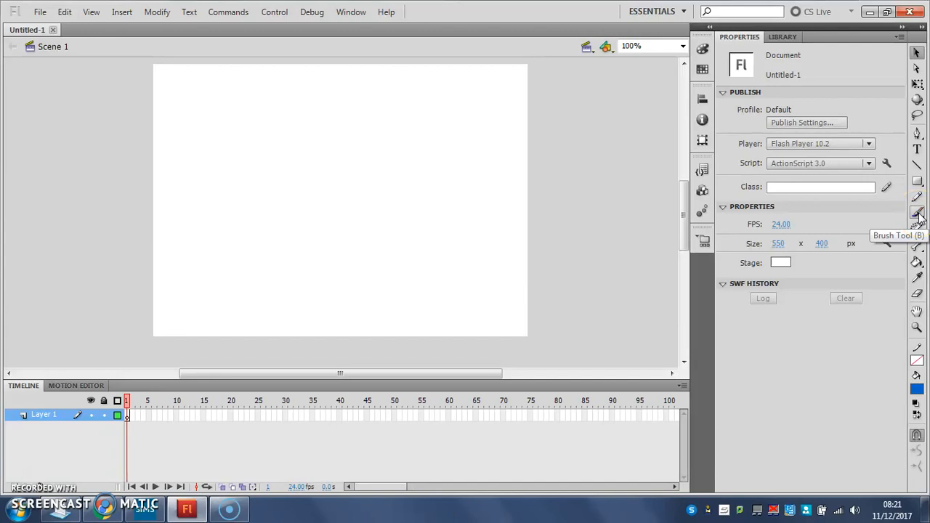
- Select the Brush Tool and set its fill colour to black
left_click(917, 213)
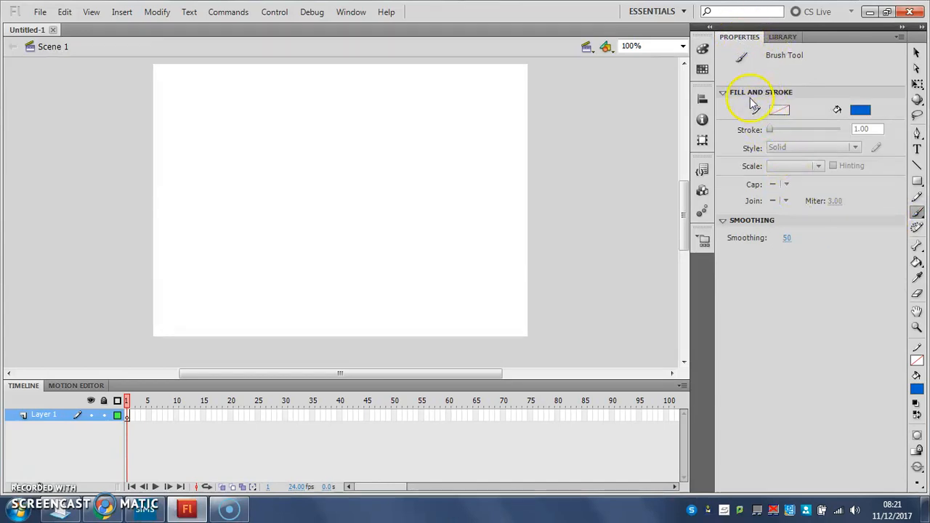
mouse_move(356, 34)
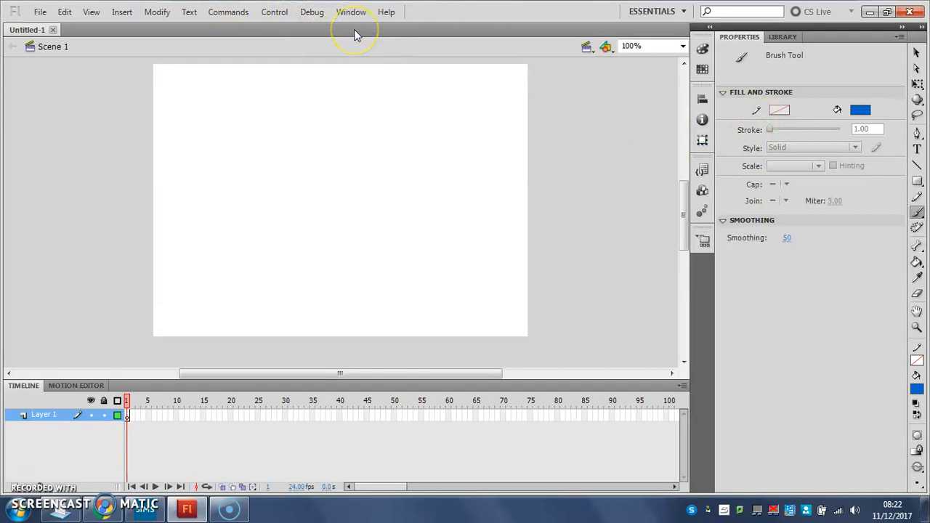
left_click(351, 12)
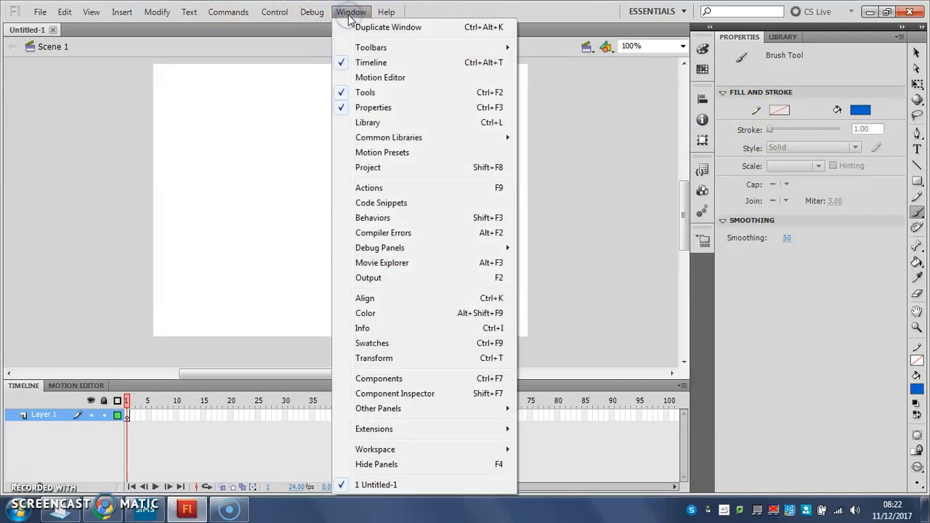
mouse_move(347, 112)
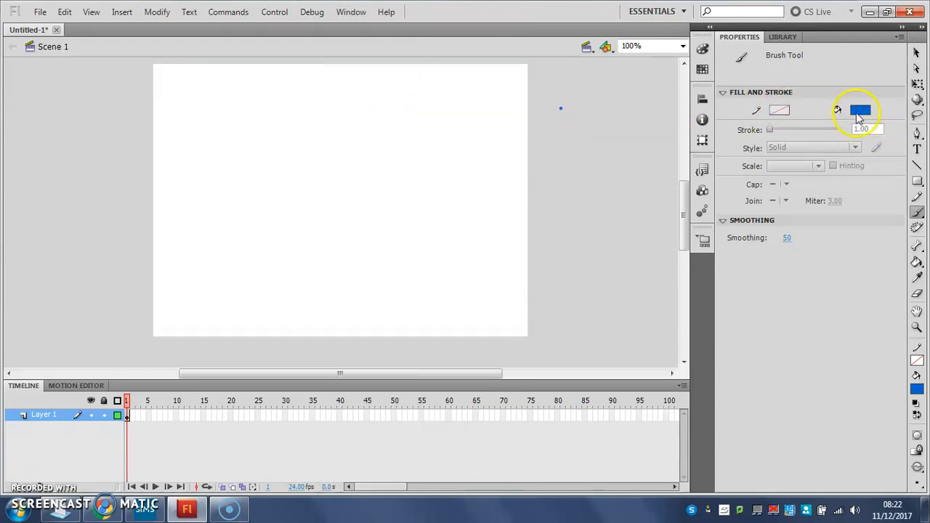
left_click(860, 111)
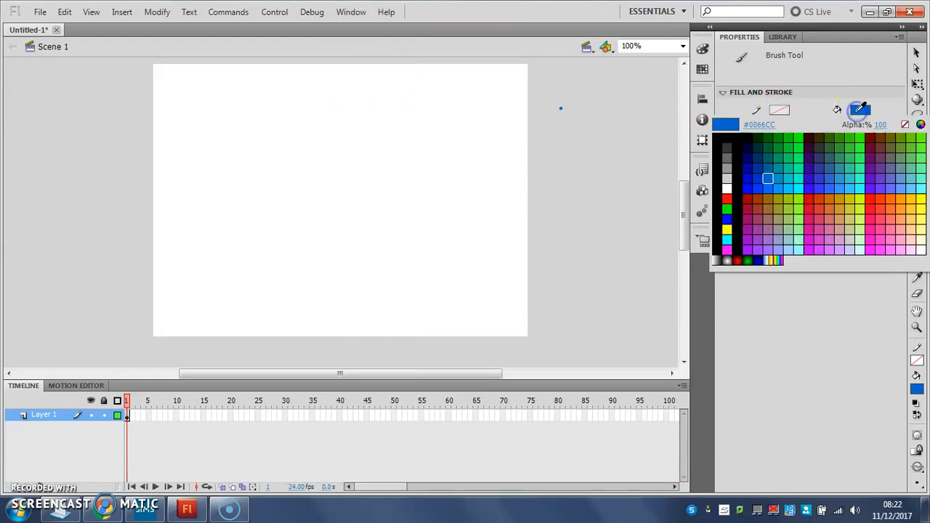
left_click(861, 110)
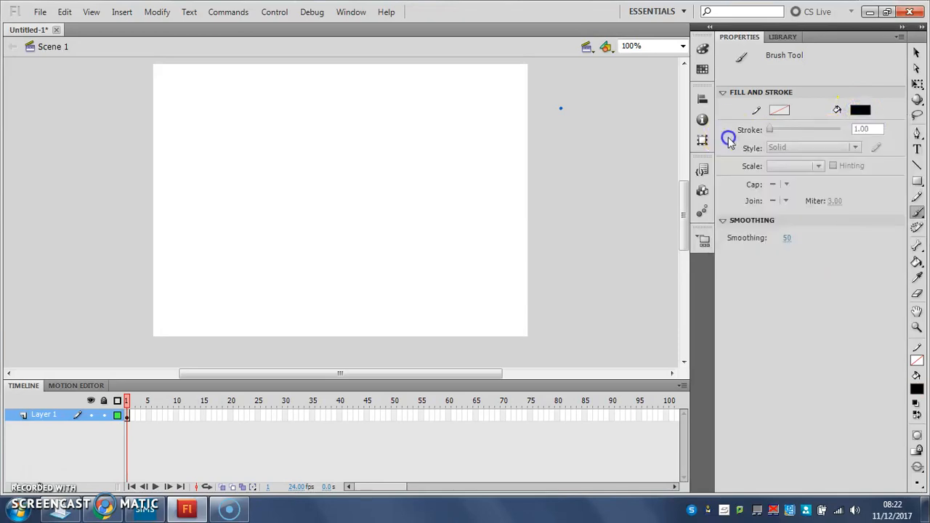
mouse_move(772, 133)
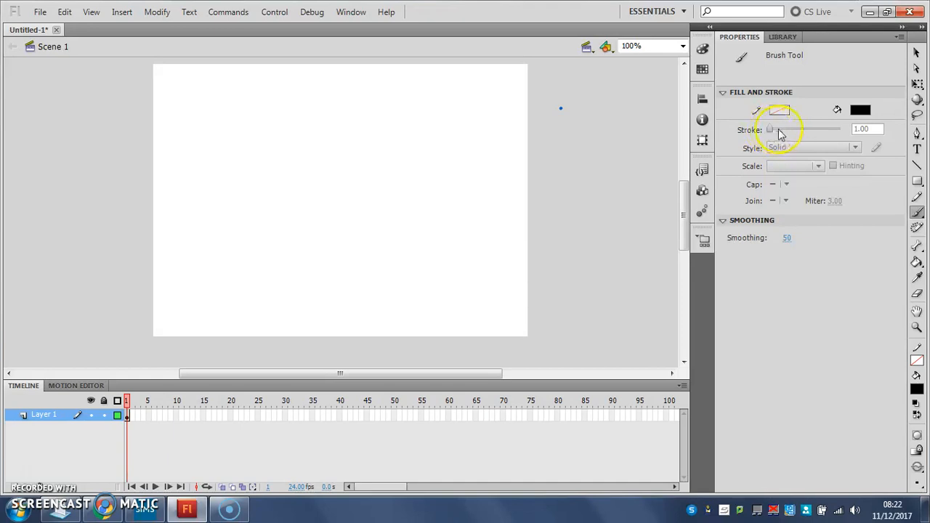
mouse_move(561, 109)
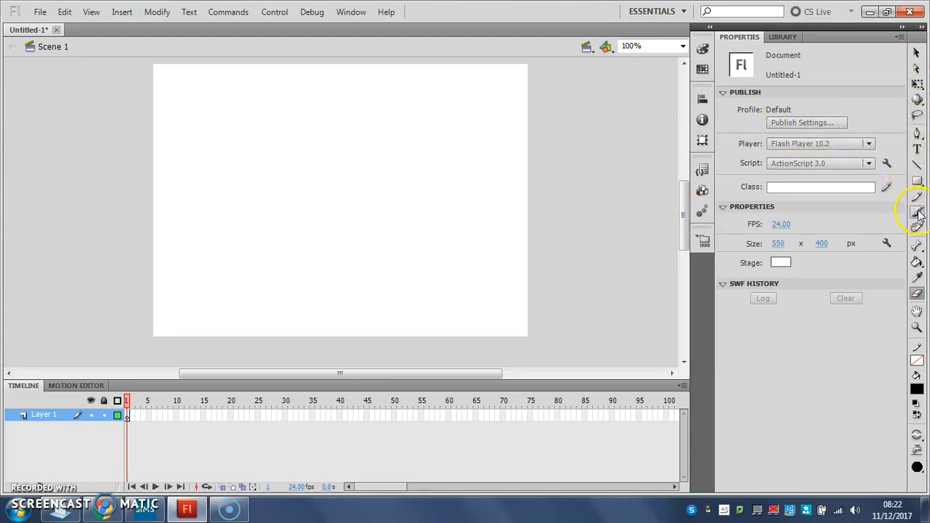
- Brush-paint the stick man's head, body, arms, legs, eyes and smile
left_click(917, 212)
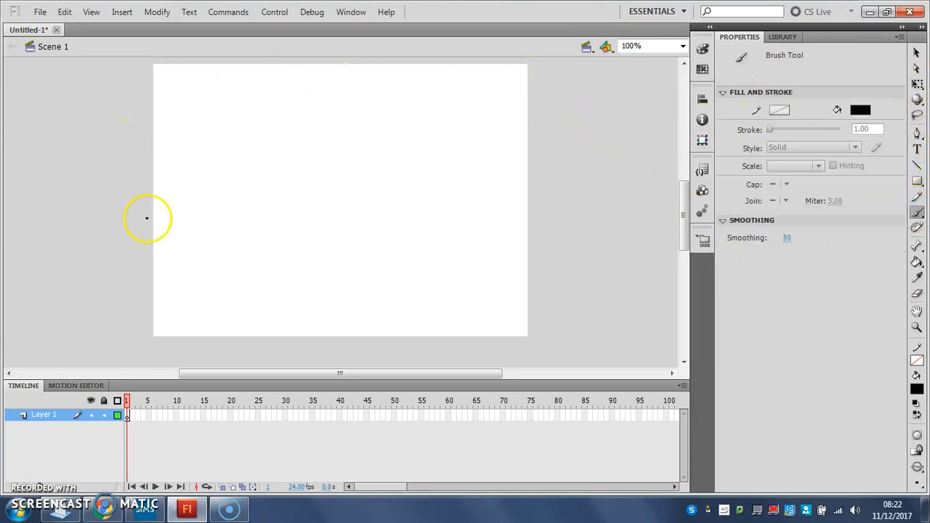
mouse_move(205, 255)
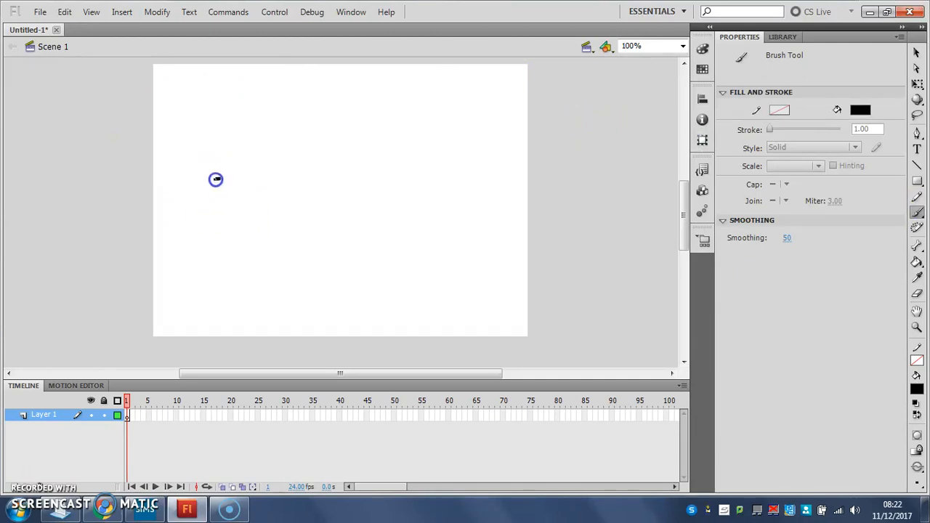
left_click_drag(216, 180, 236, 176)
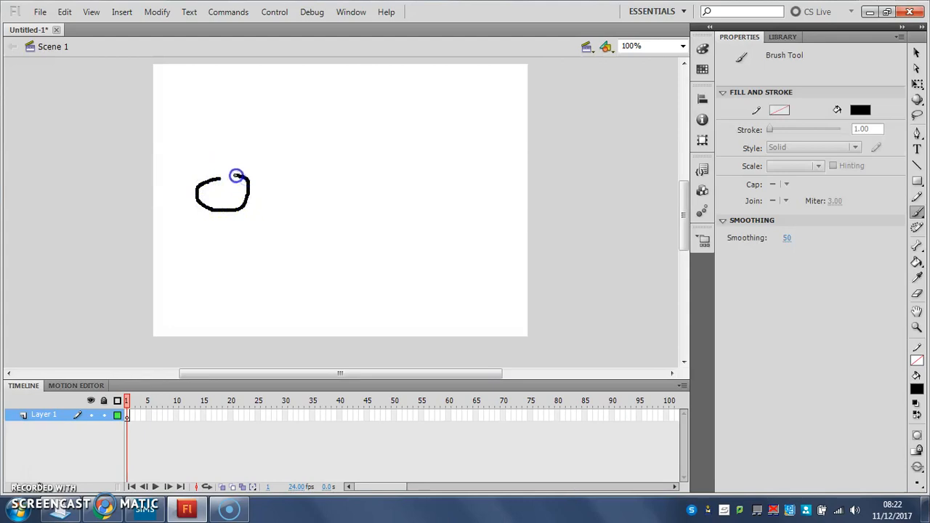
left_click_drag(234, 175, 226, 235)
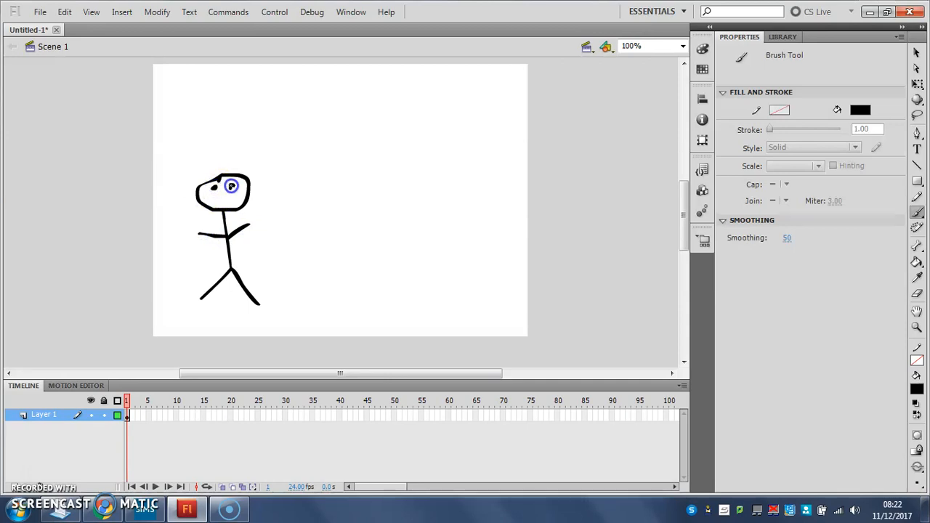
left_click_drag(231, 186, 229, 203)
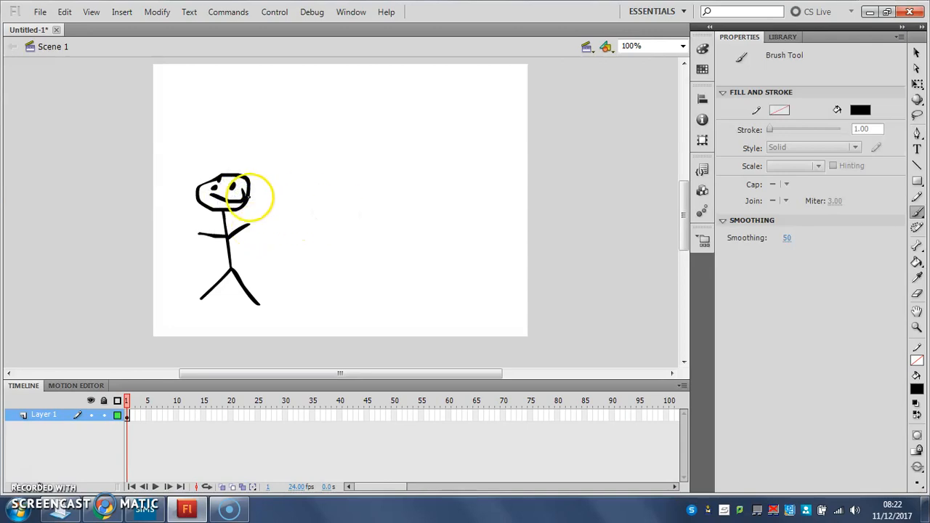
mouse_move(263, 192)
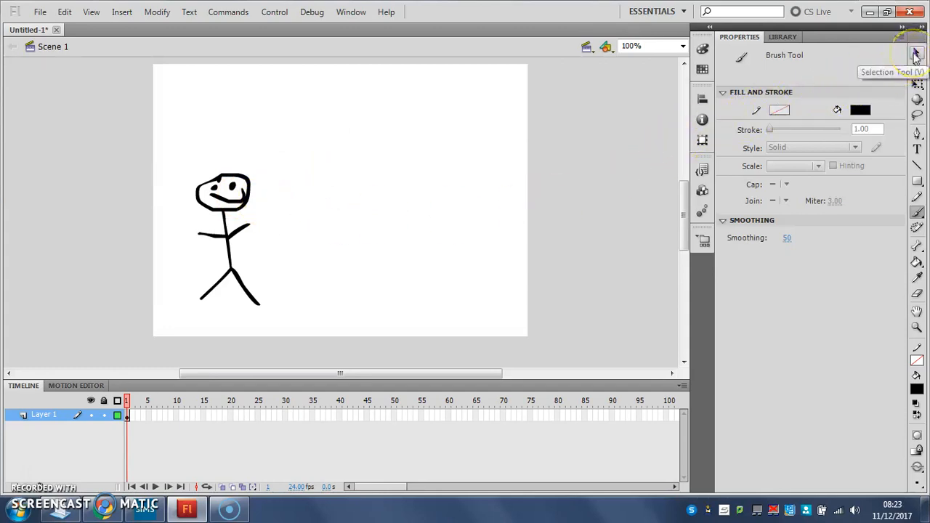
- Select the entire stick man drawing with the Selection Tool
left_click(917, 53)
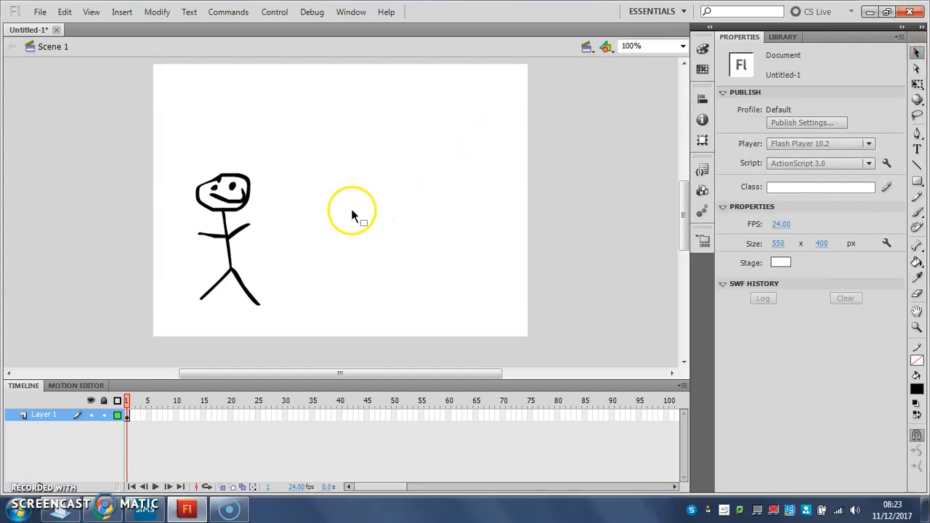
mouse_move(309, 157)
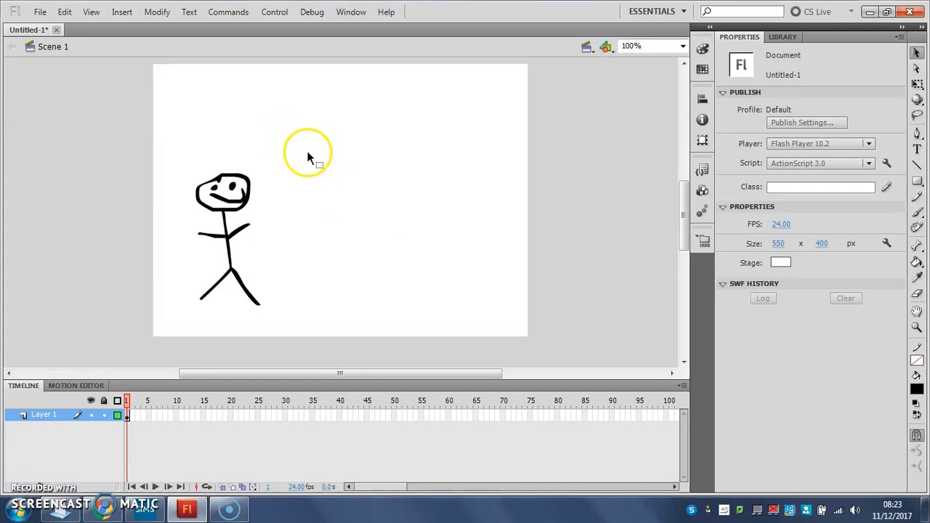
mouse_move(154, 133)
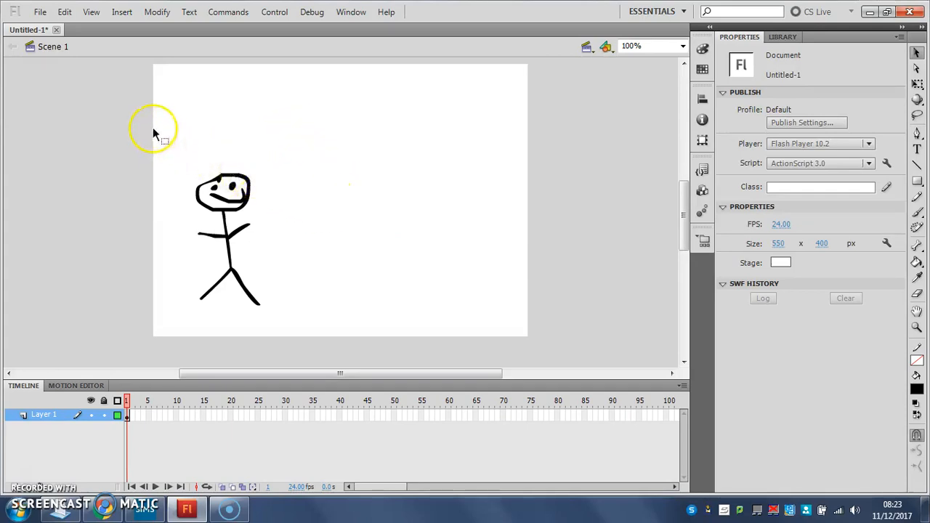
mouse_move(251, 323)
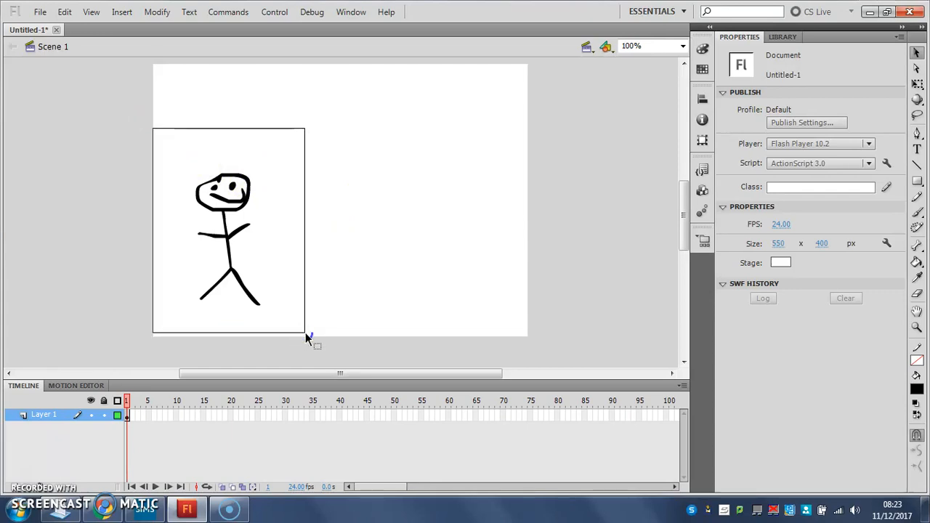
left_click(224, 195)
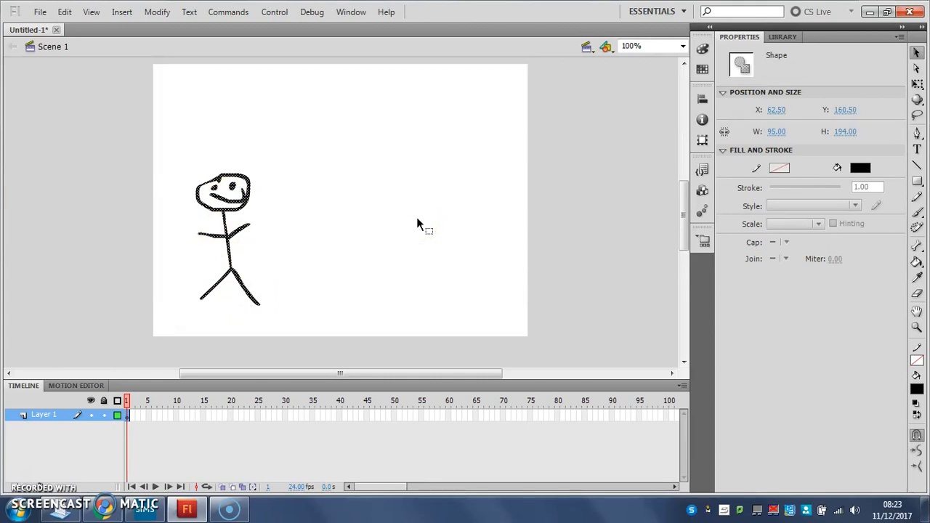
mouse_move(157, 11)
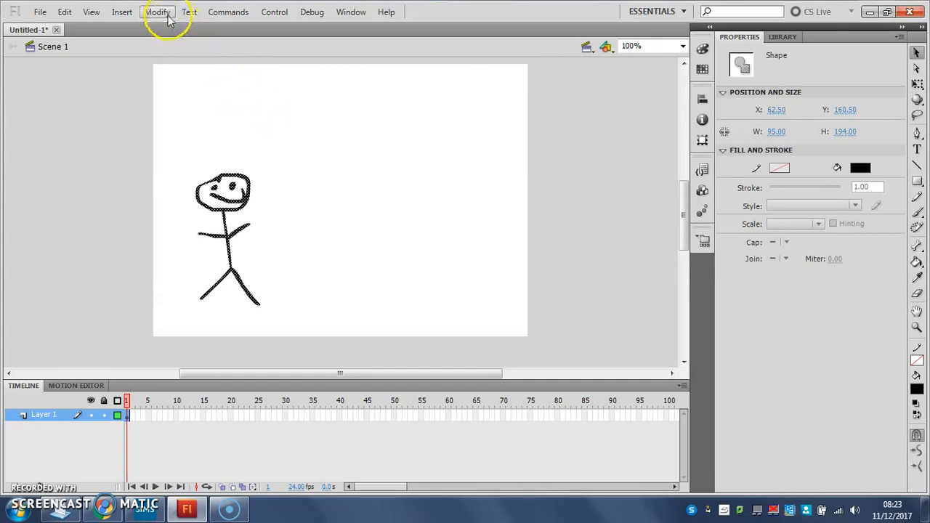
- Convert the drawing into a Movie Clip symbol named 'Stick Man 1'
left_click(157, 11)
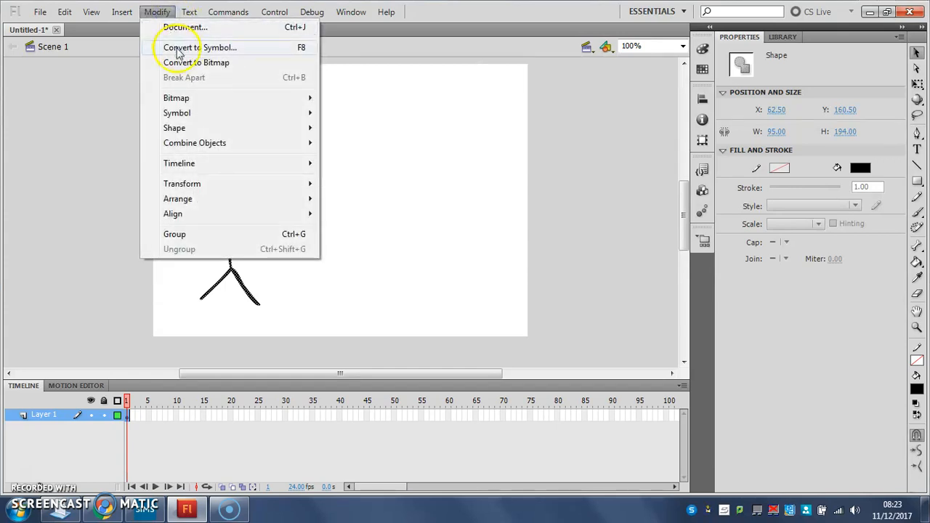
mouse_move(305, 47)
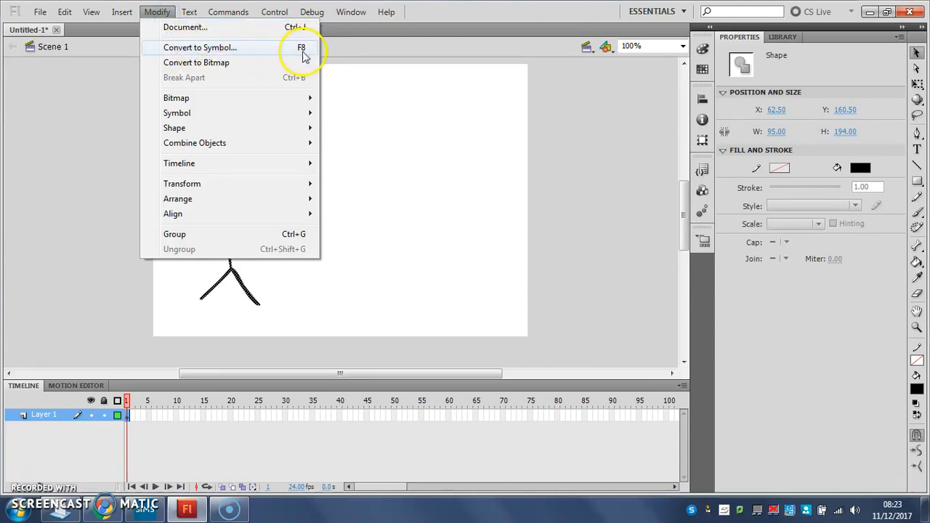
mouse_move(222, 47)
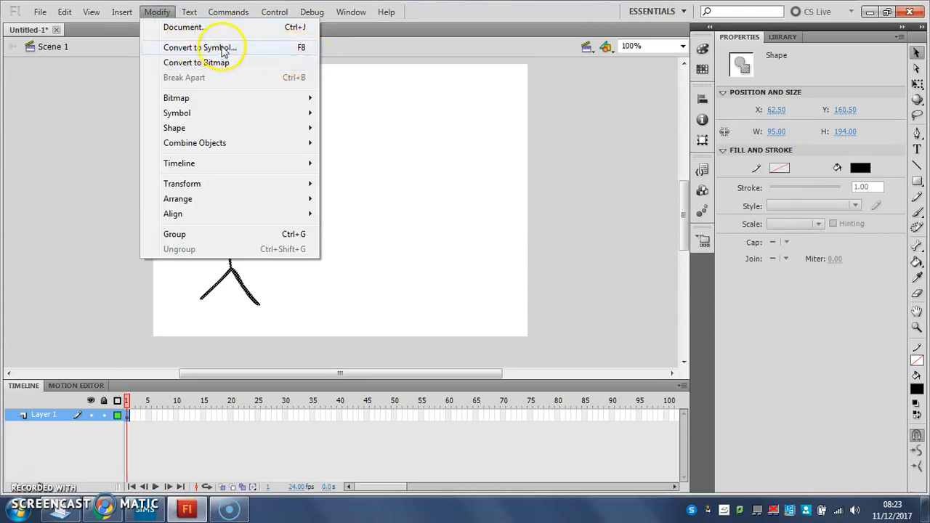
left_click(200, 47)
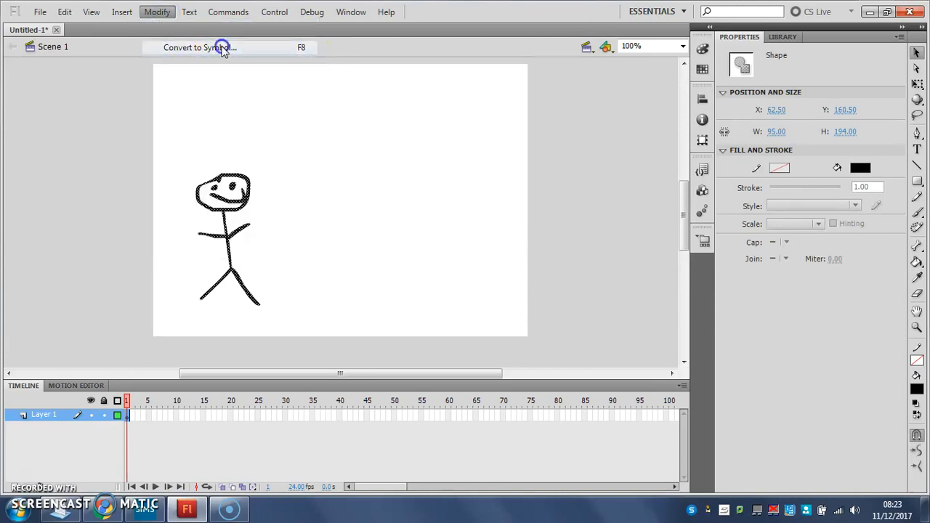
left_click(200, 47)
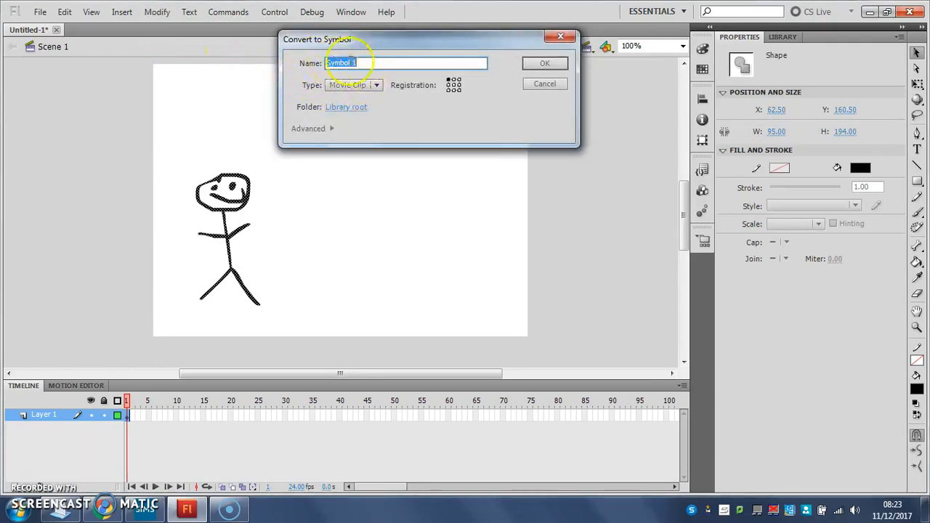
type("Stic")
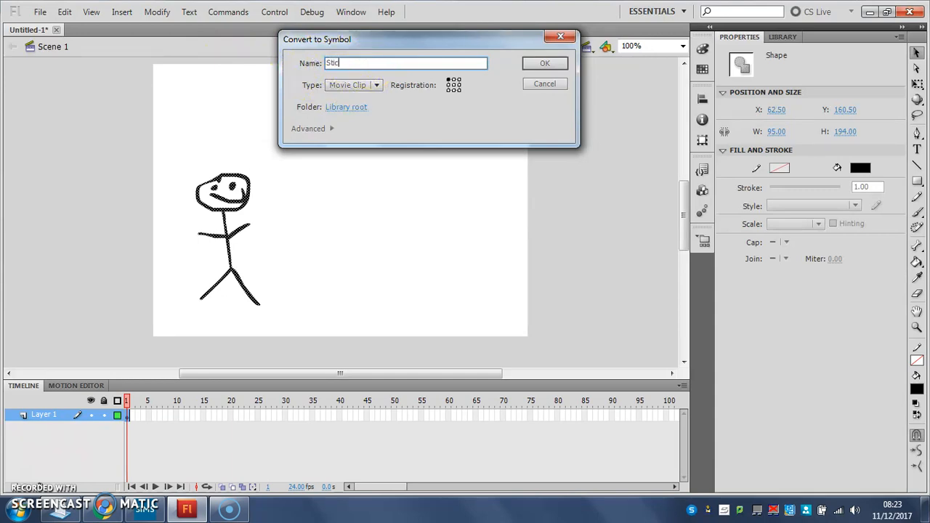
type("k Man 1")
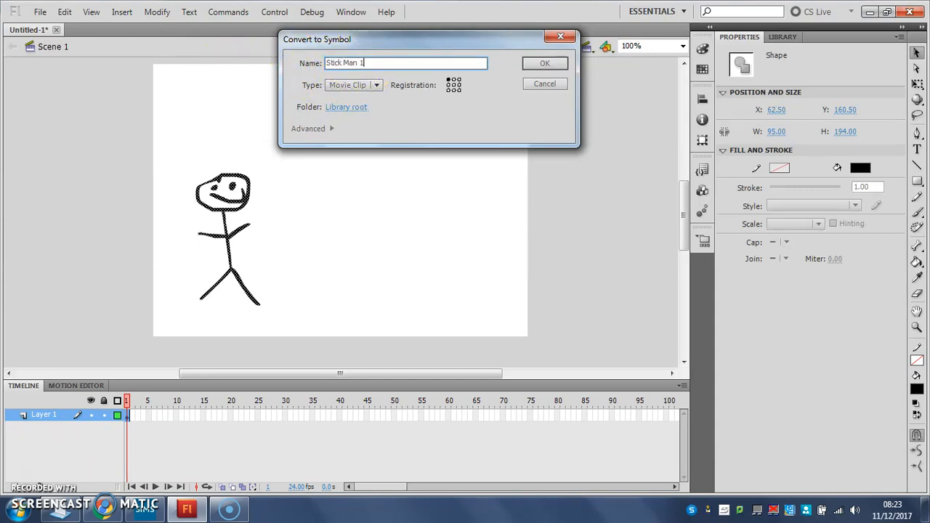
mouse_move(545, 64)
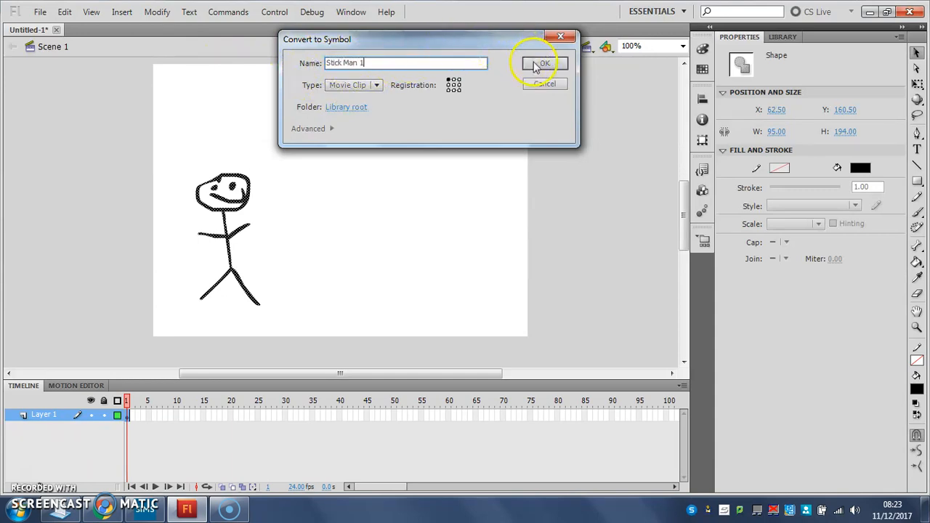
left_click(542, 63)
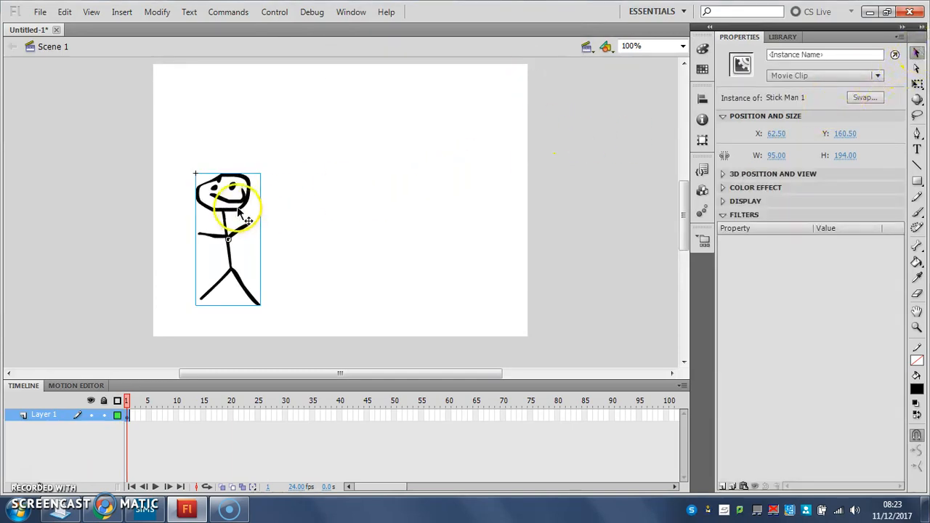
mouse_move(229, 289)
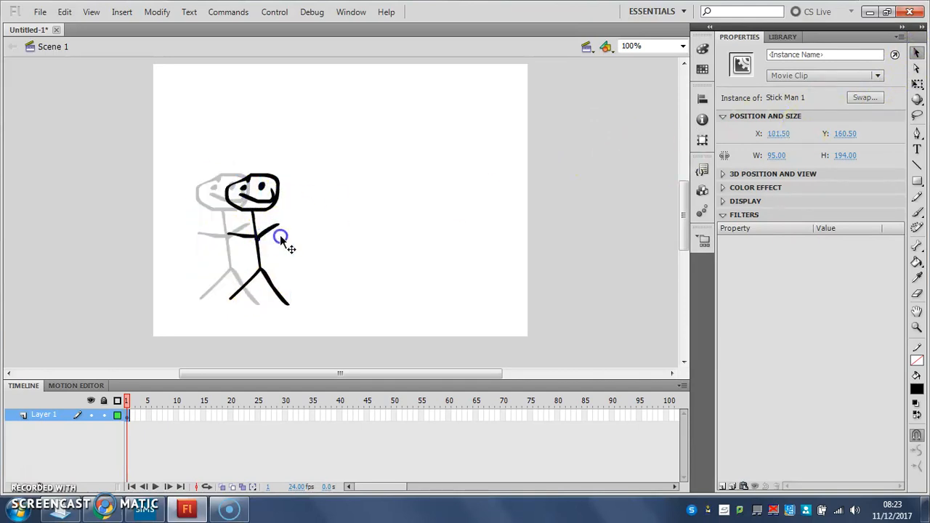
left_click_drag(279, 236, 211, 200)
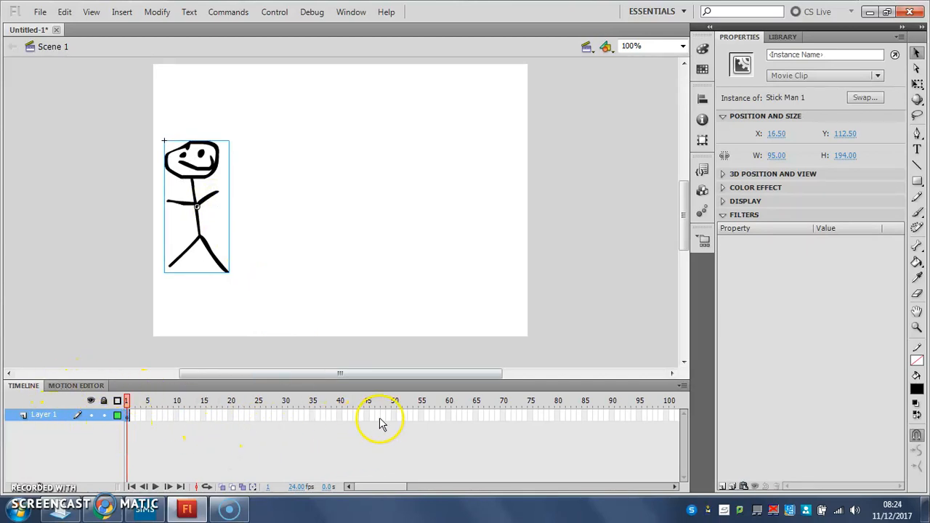
mouse_move(338, 465)
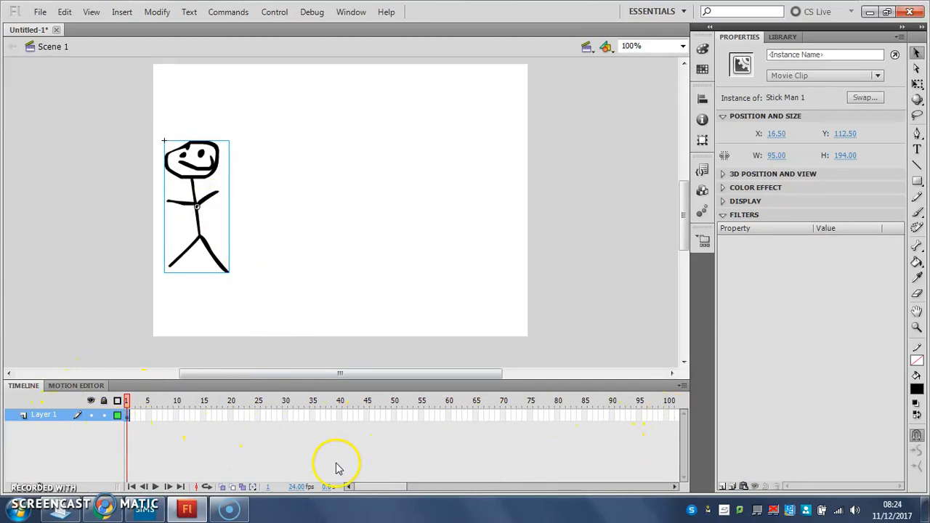
mouse_move(202, 461)
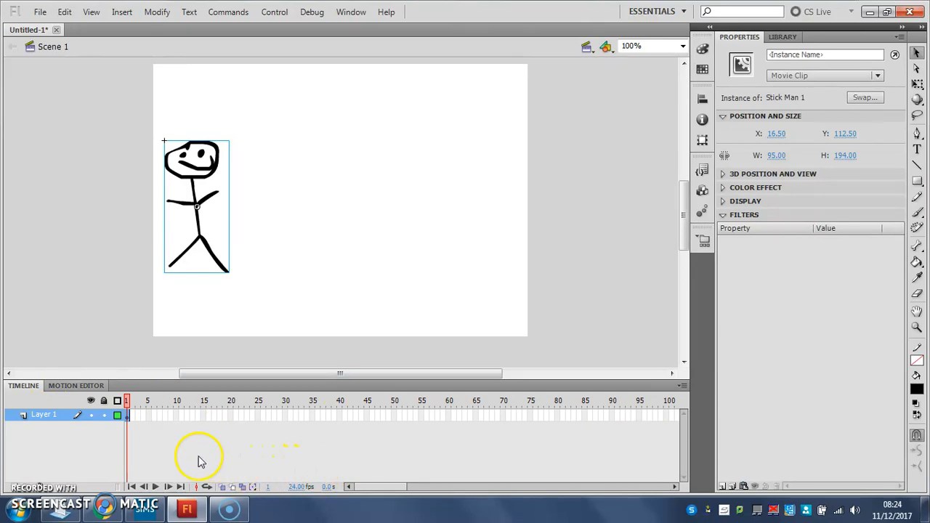
mouse_move(250, 424)
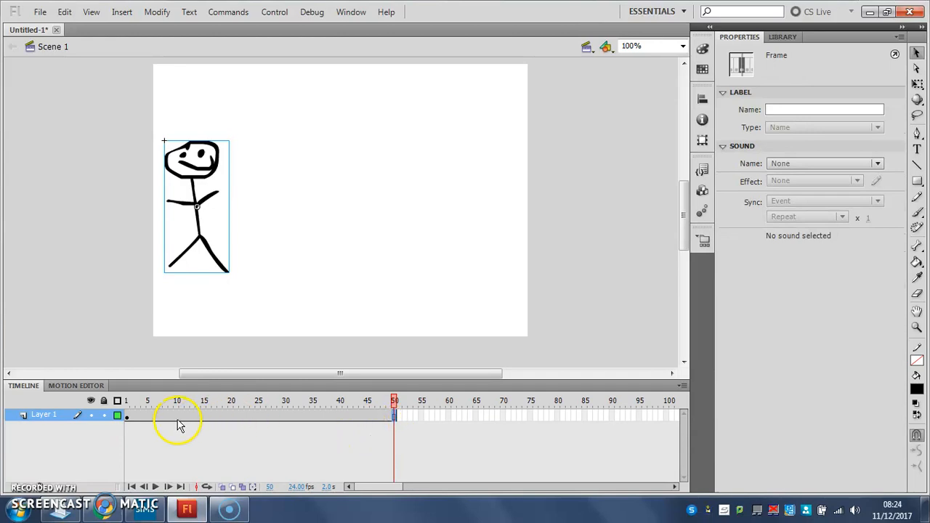
- Scrub through Layer 1's 50 frames and return the playhead to frame 1
left_click(301, 400)
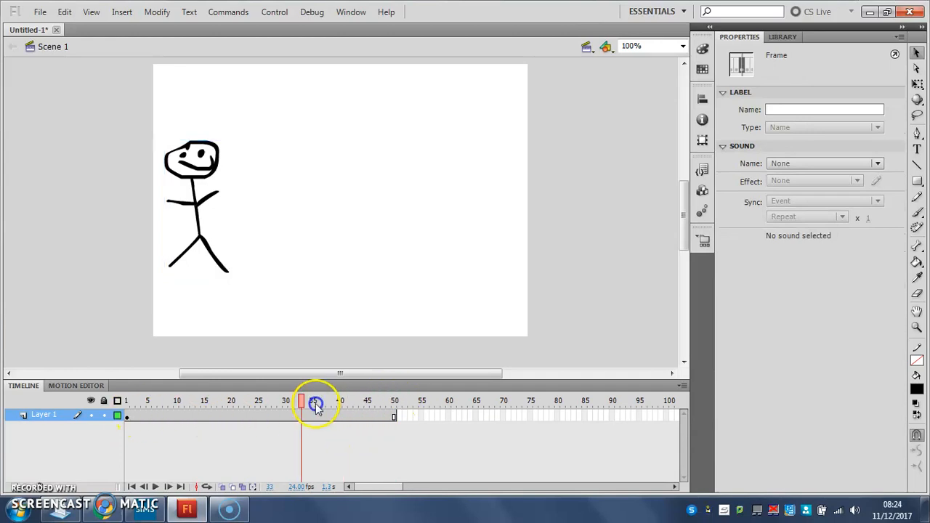
left_click(127, 415)
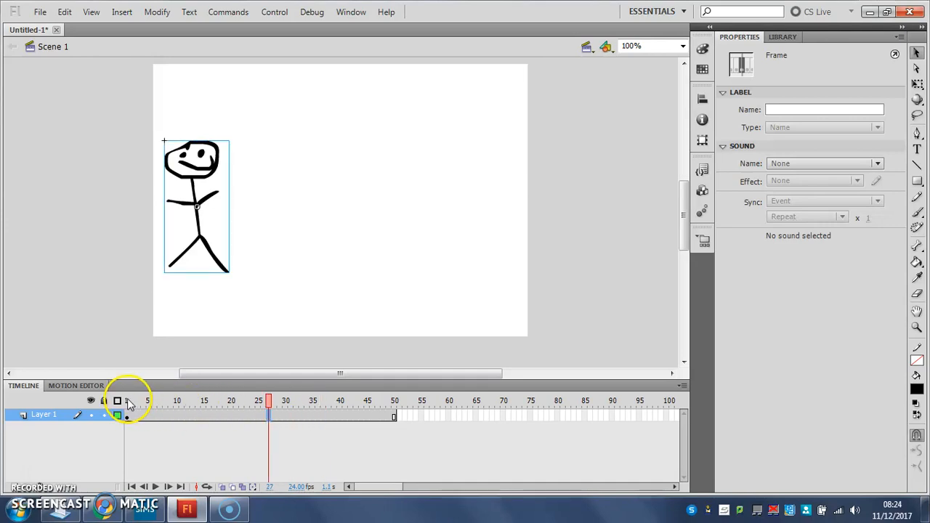
left_click(126, 400)
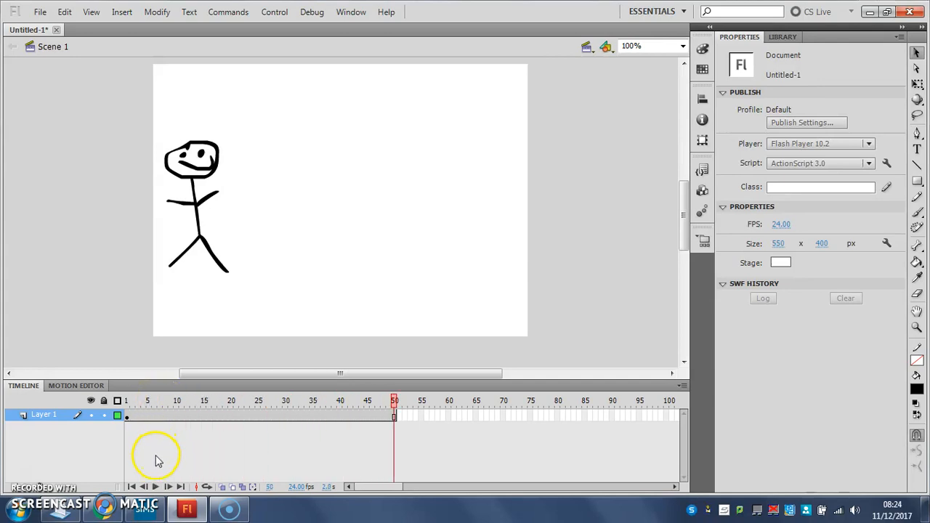
mouse_move(364, 428)
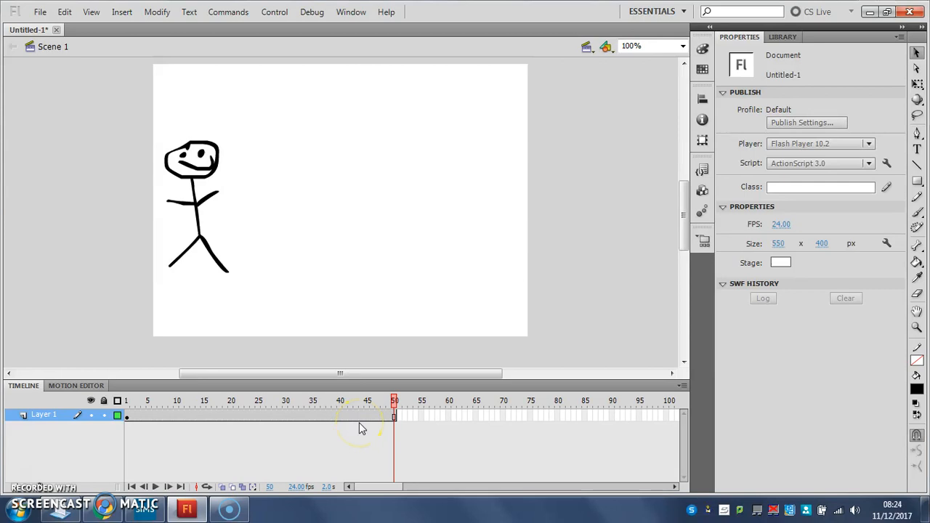
mouse_move(243, 422)
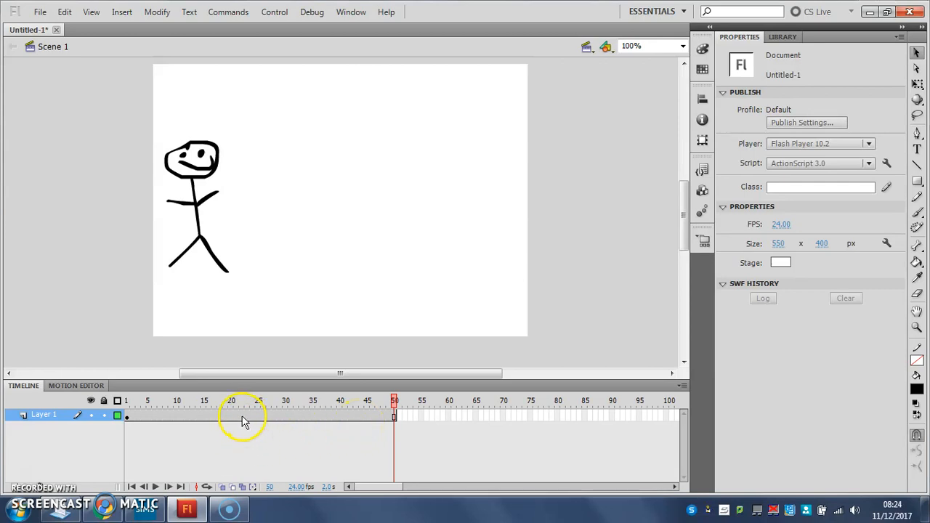
- Create a motion tween on Layer 1's frames and jump to frame 50
right_click(225, 418)
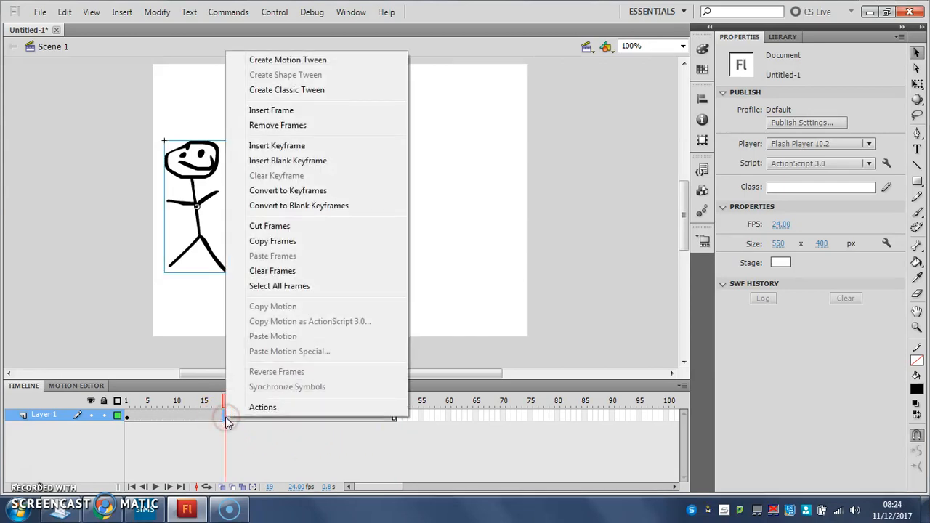
mouse_move(288, 60)
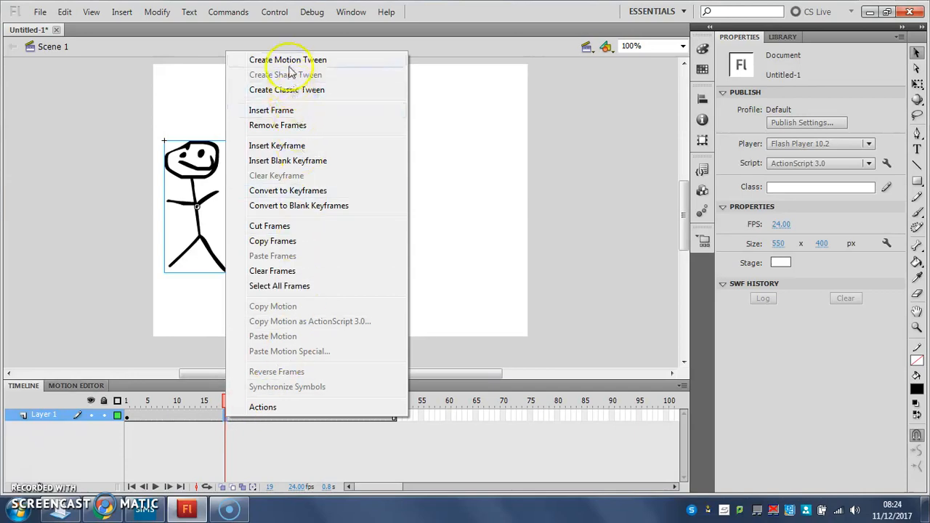
left_click(289, 59)
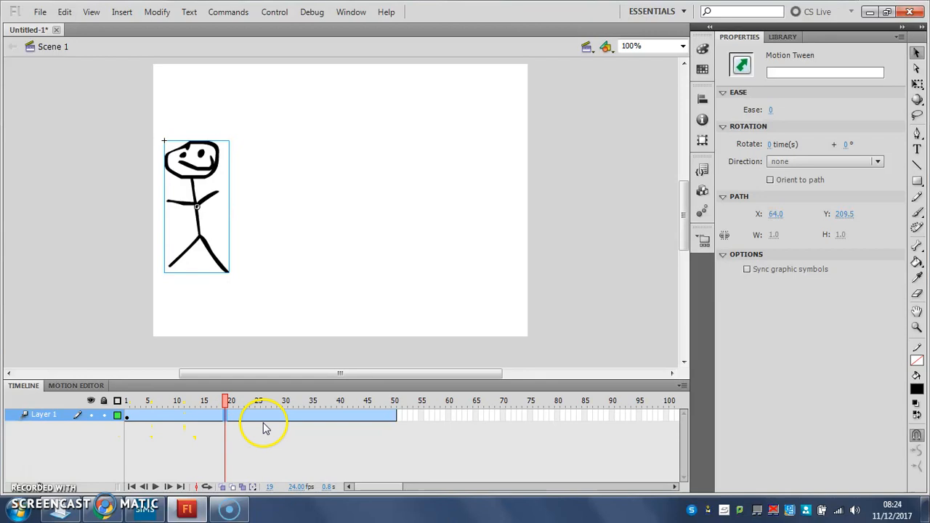
mouse_move(378, 453)
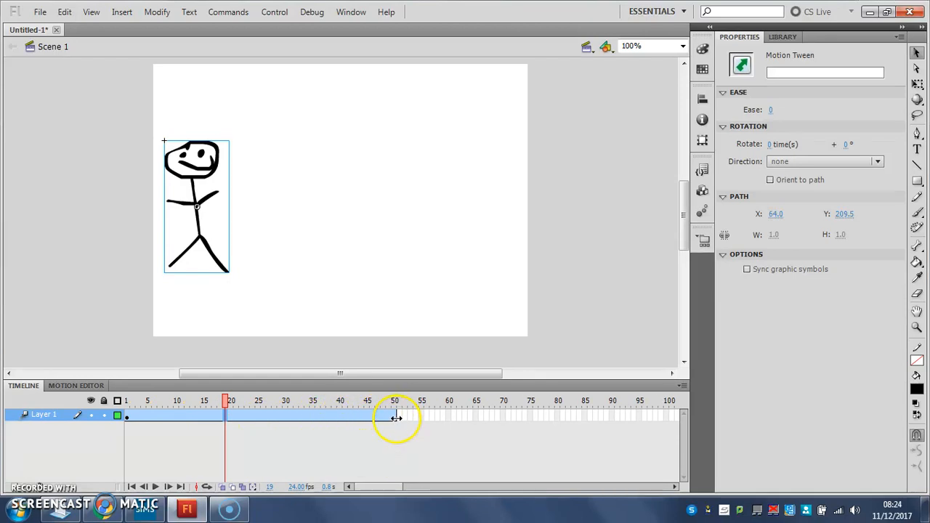
left_click(395, 400)
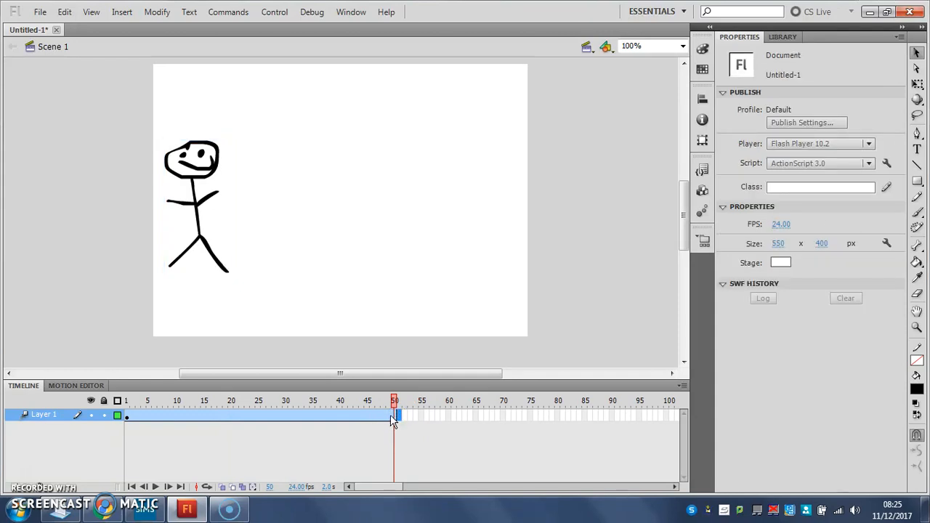
- Move the stick man to the stage's right side at frame 50 and preview
left_click(197, 207)
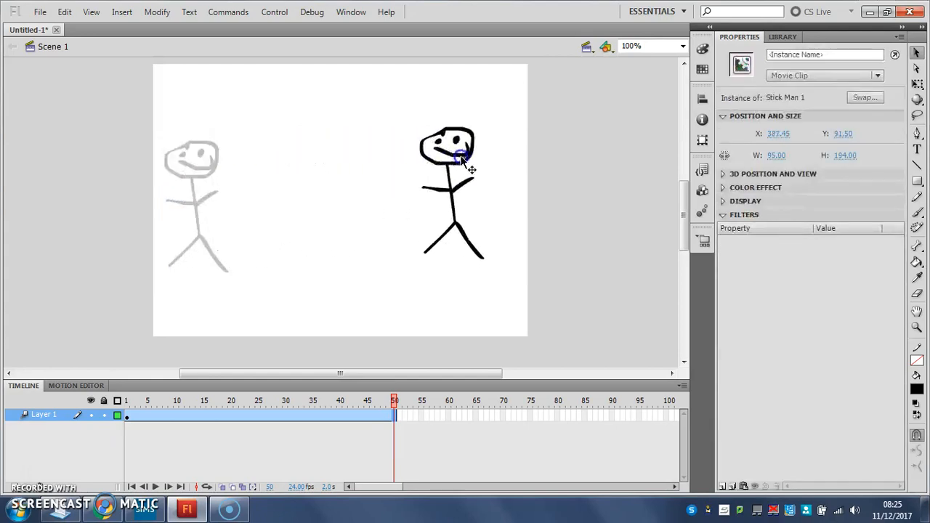
left_click_drag(460, 159, 503, 182)
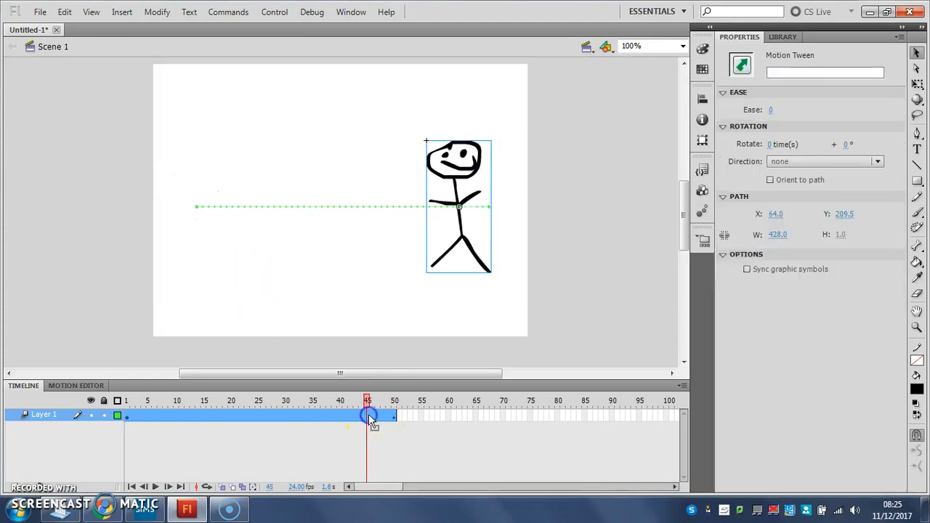
left_click_drag(367, 414, 270, 414)
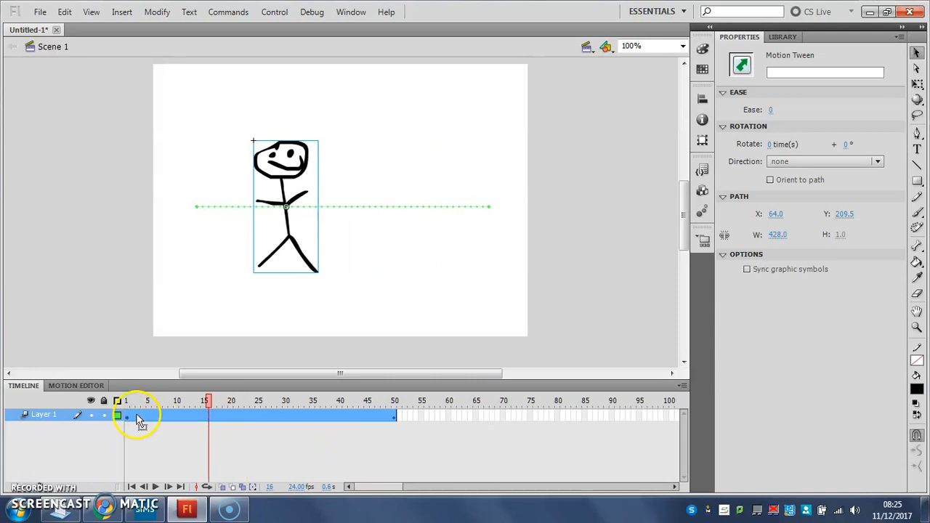
left_click(125, 401)
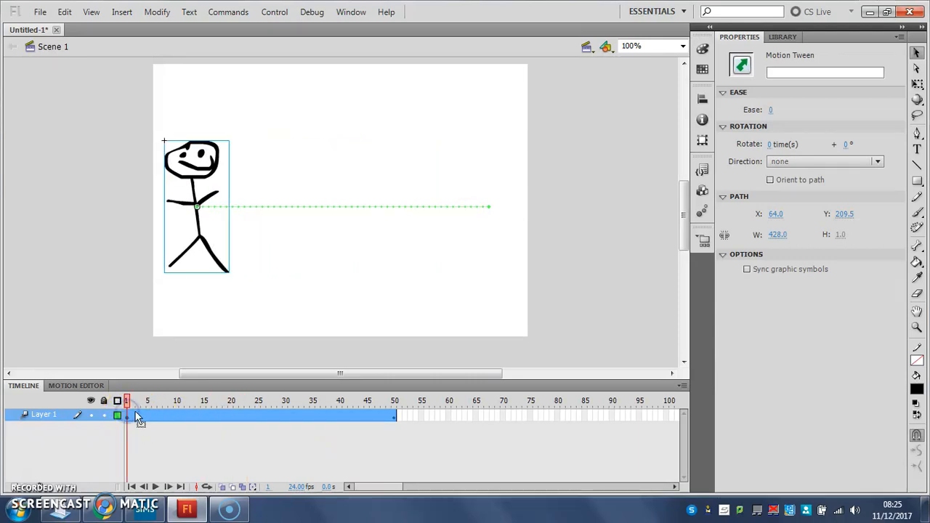
left_click_drag(127, 416, 395, 416)
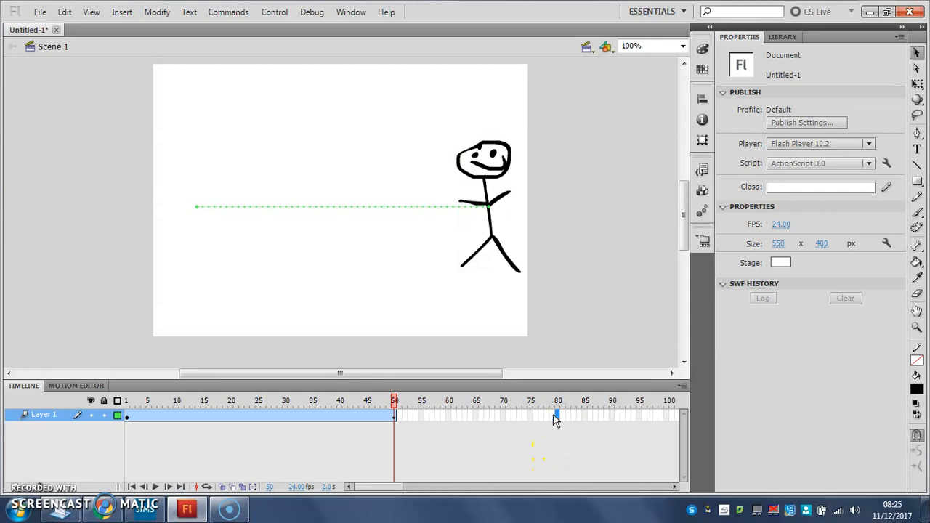
- Extend the tween to frame 80 and raise the stick man toward the top
left_click(558, 401)
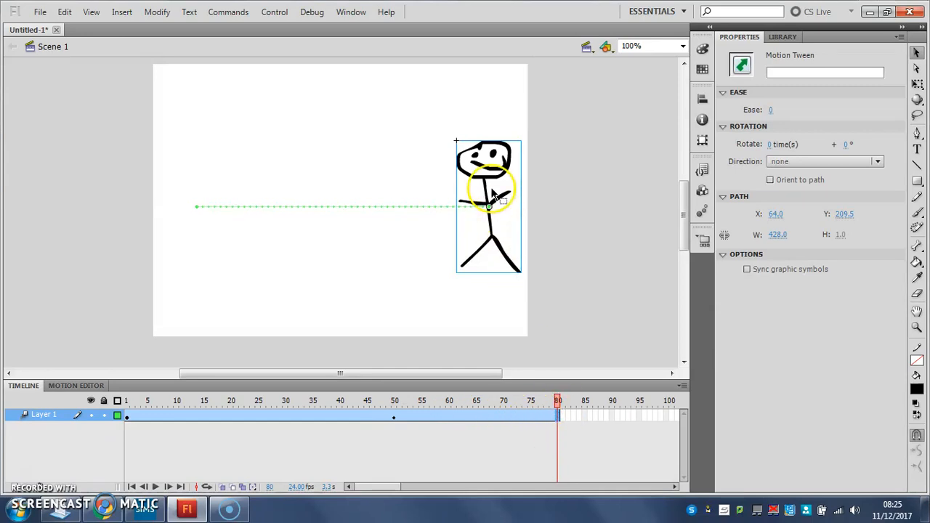
left_click(483, 167)
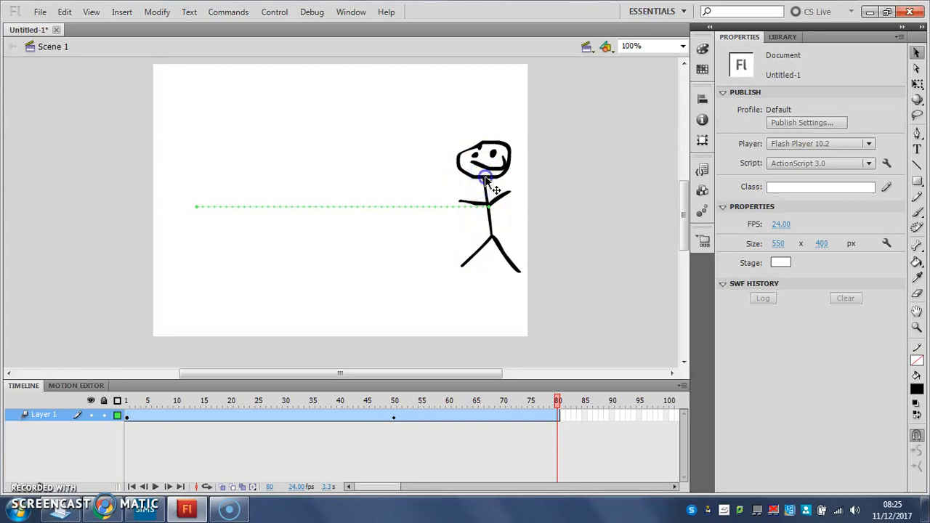
left_click_drag(484, 182, 335, 124)
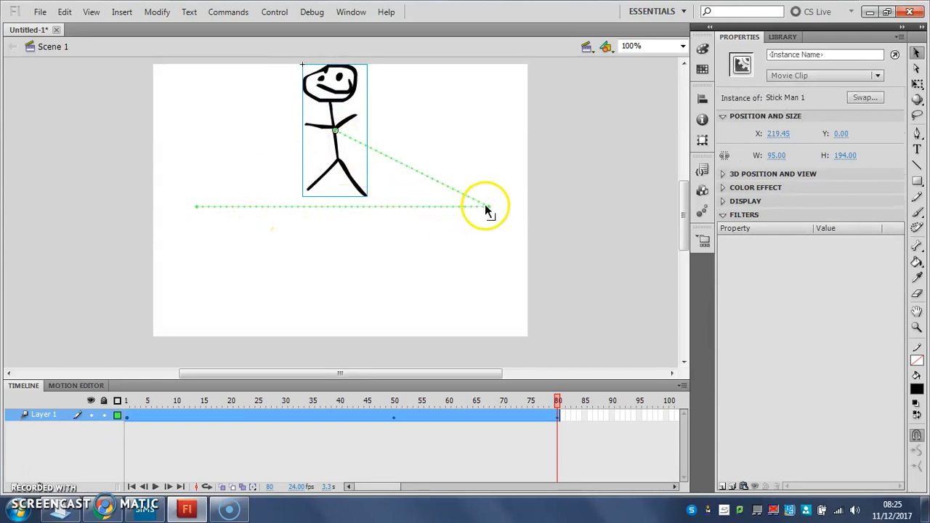
mouse_move(138, 400)
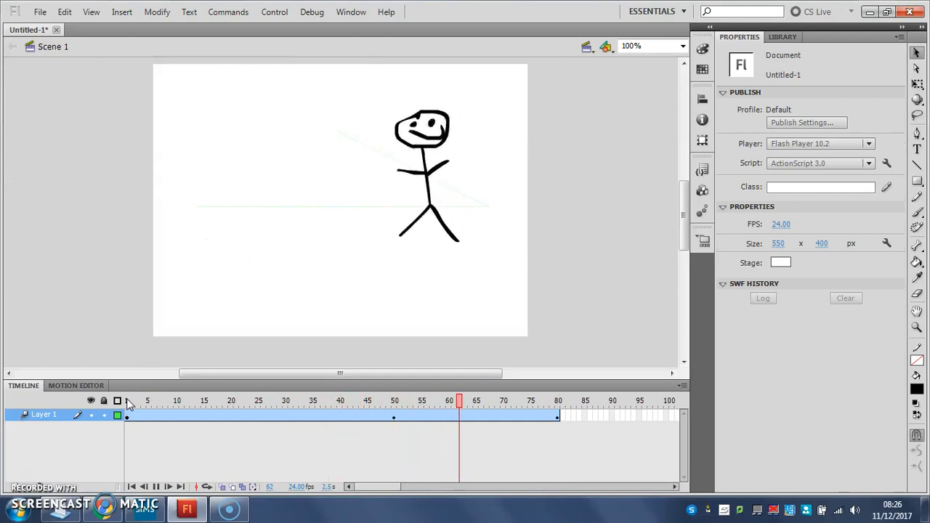
left_click(558, 400)
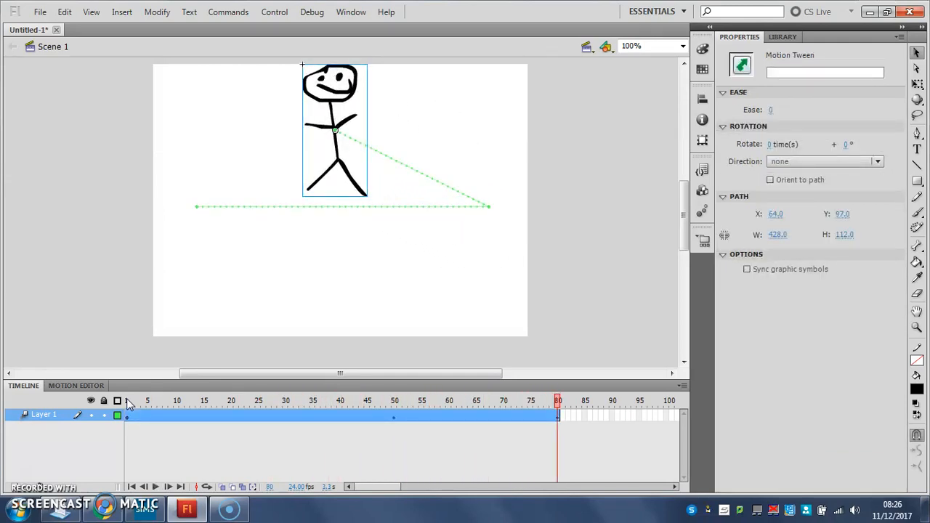